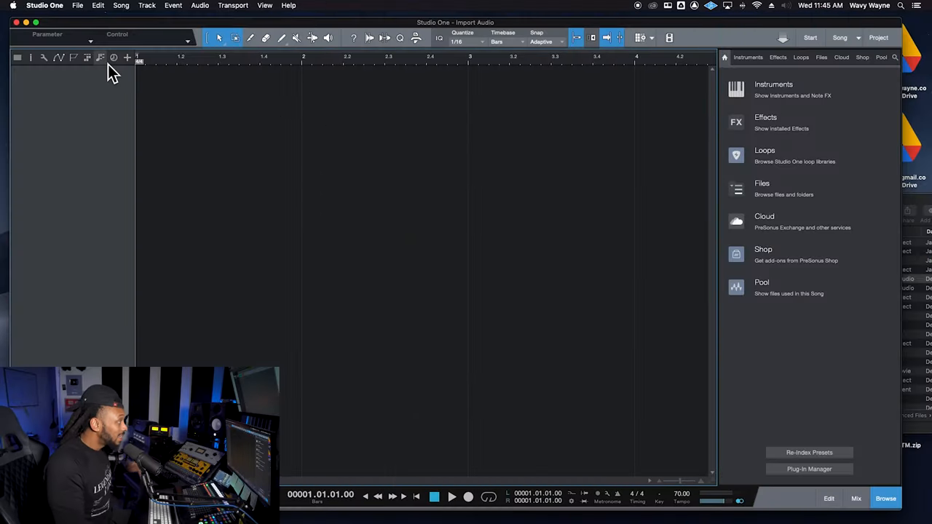
mouse_move(441, 181)
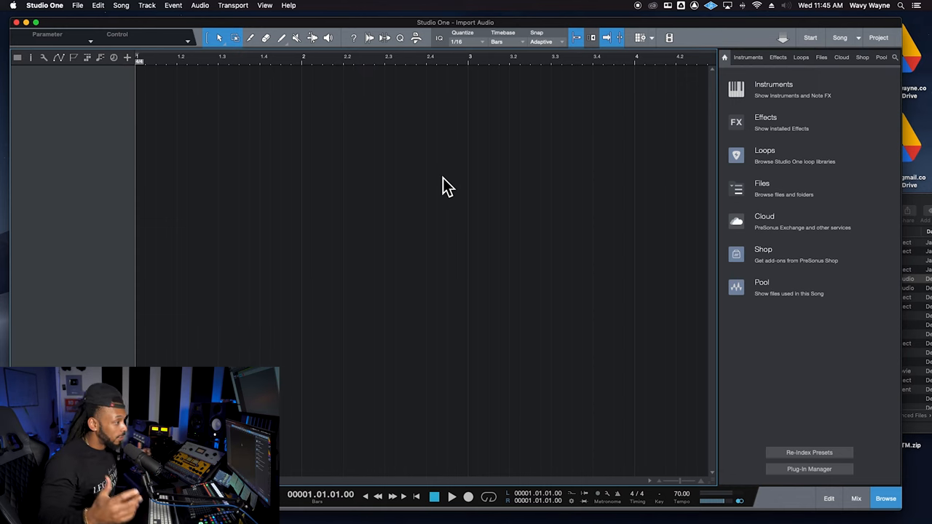
mouse_move(455, 154)
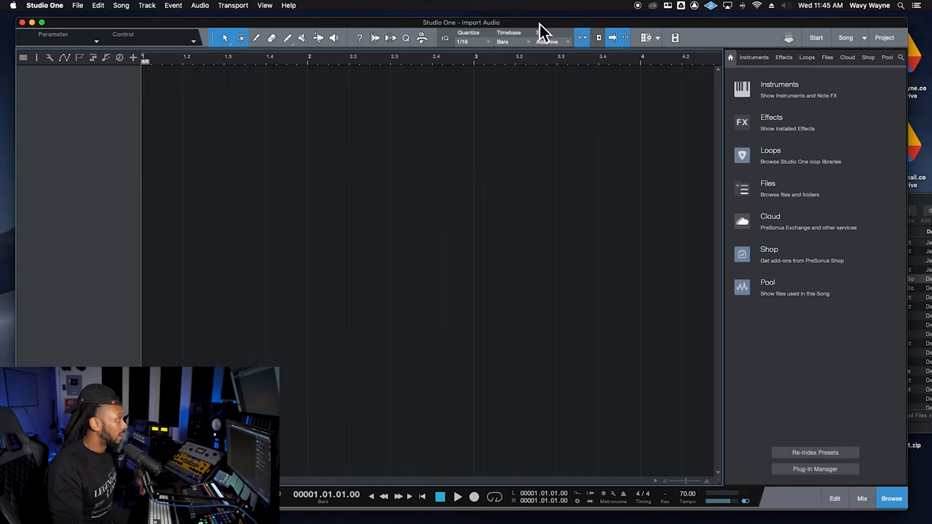
Browse the Track and Event menus, then bring up the Song menu with Import File
click(74, 6)
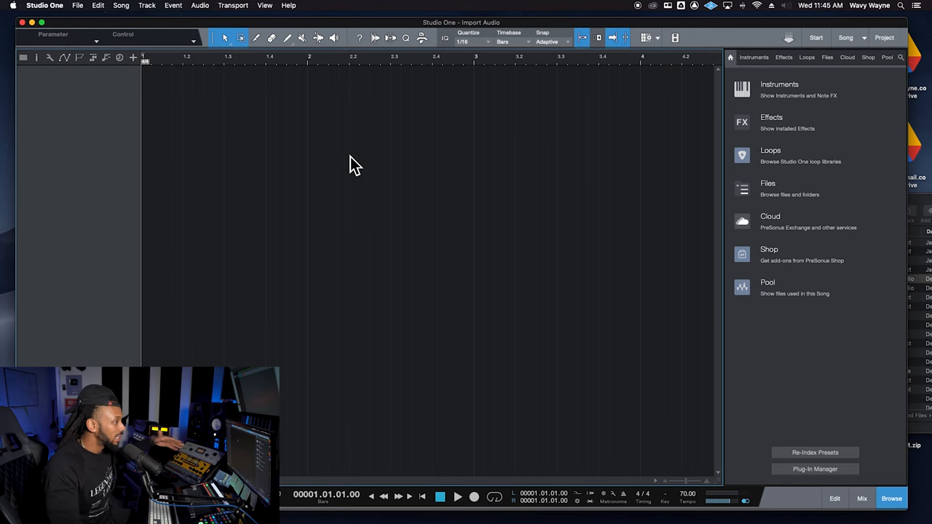
mouse_move(169, 79)
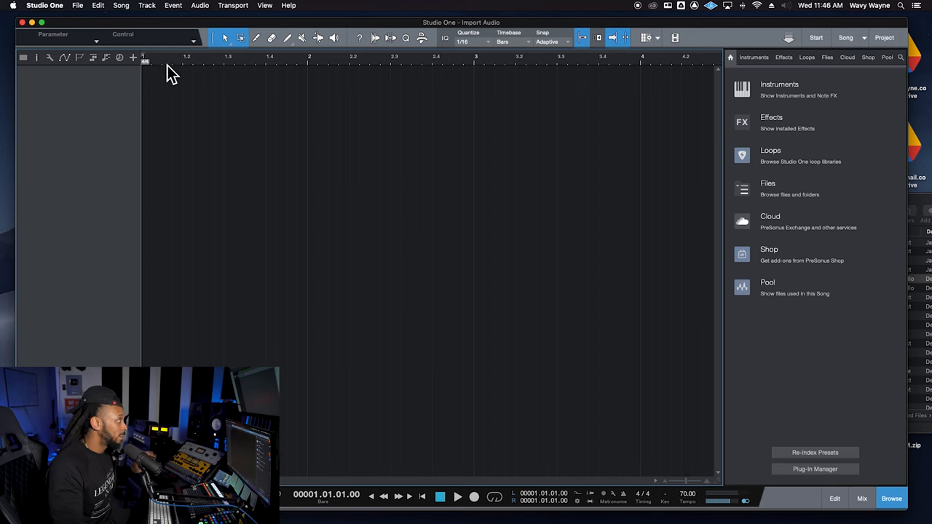
click(149, 6)
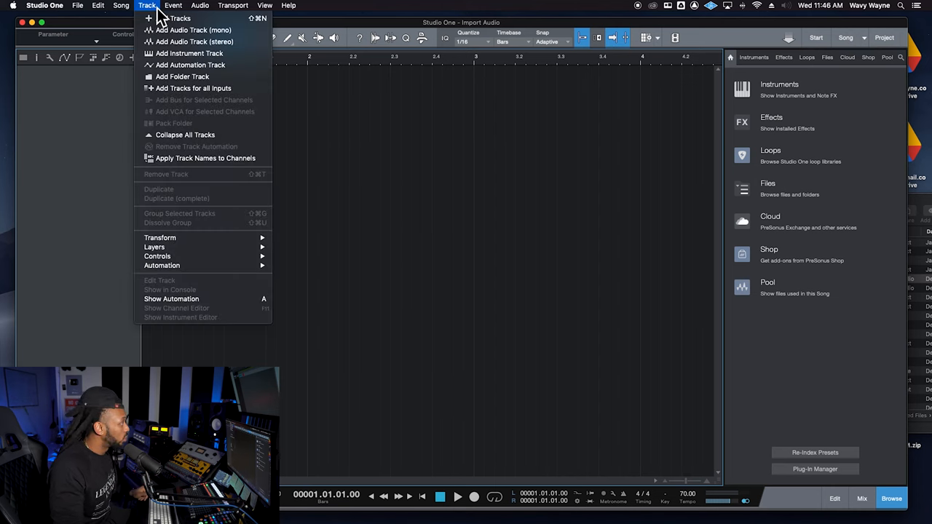
click(169, 6)
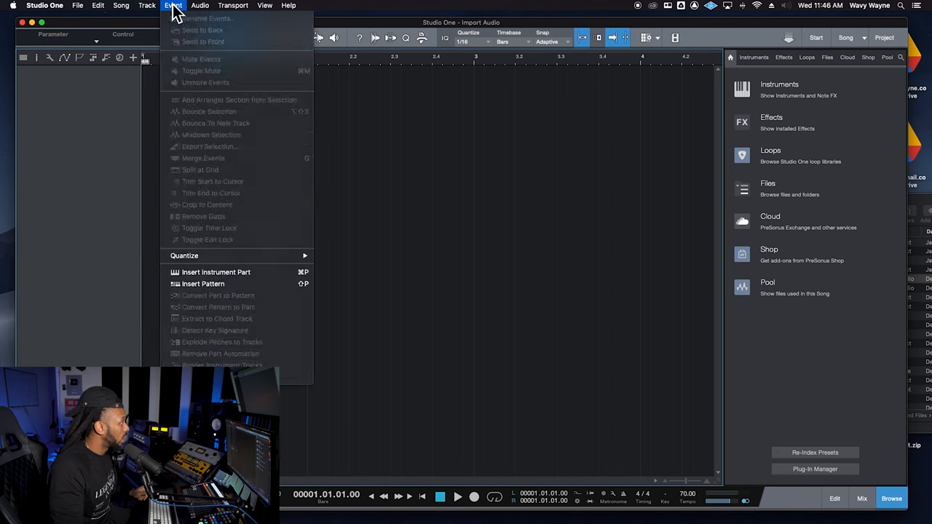
click(114, 6)
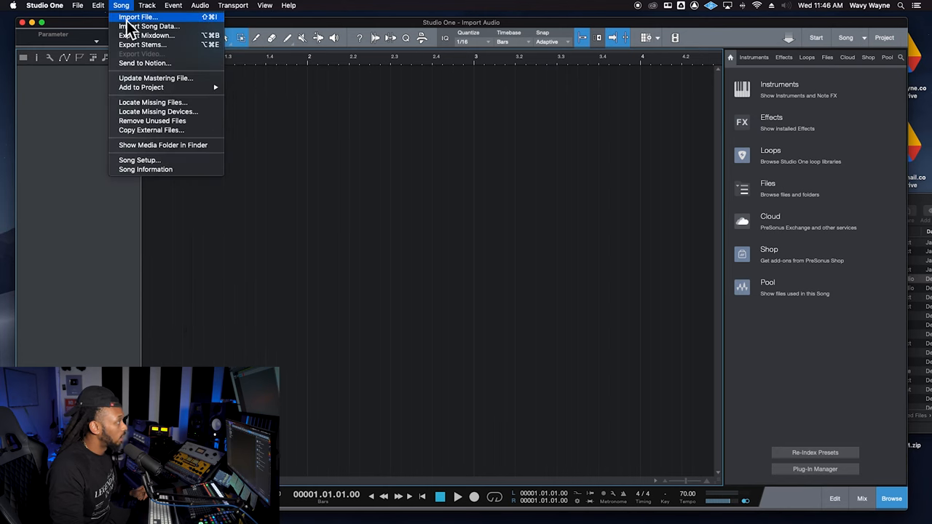
mouse_move(215, 27)
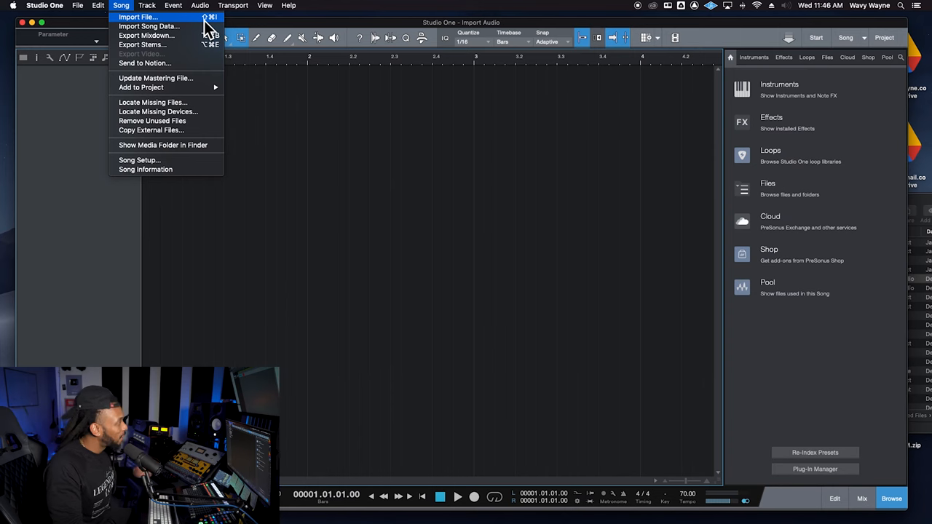
Import the Untitled .wav from the Desktop as a new 'Untitled Audio' track
click(146, 18)
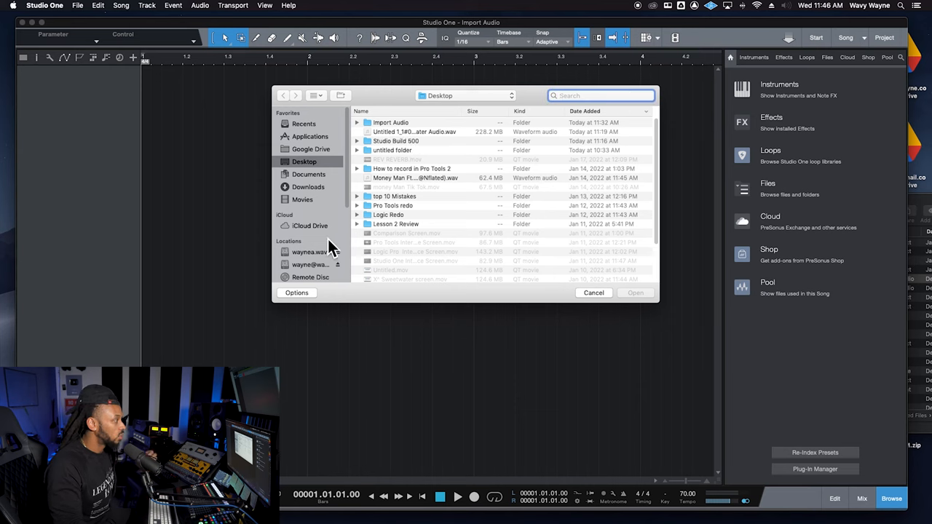
mouse_move(428, 175)
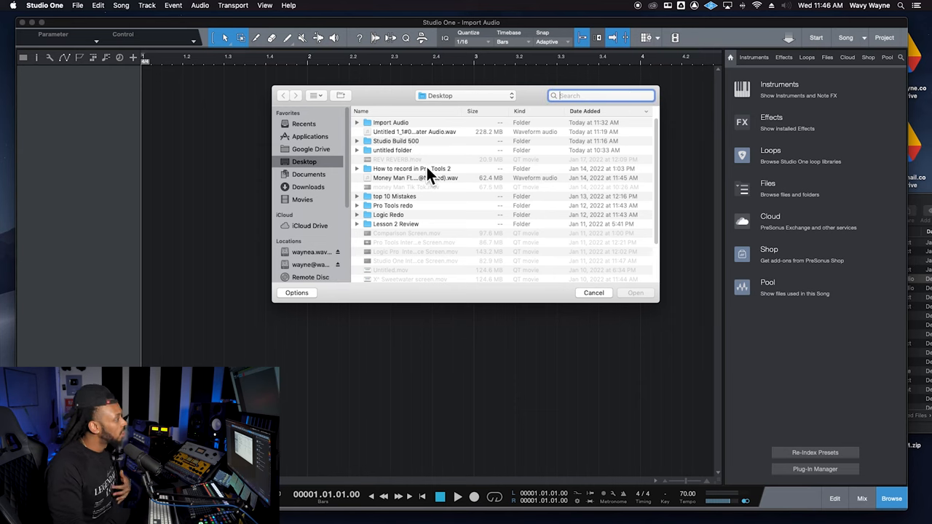
click(414, 131)
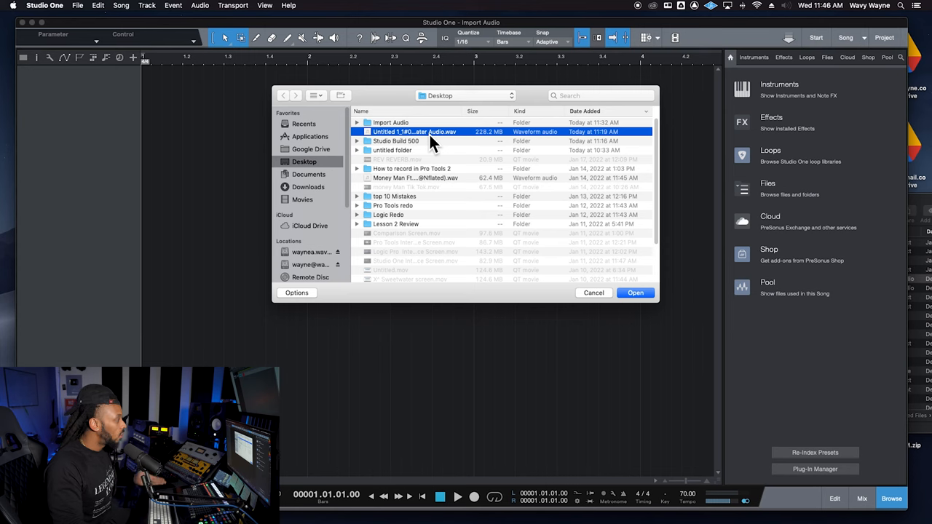
mouse_move(449, 139)
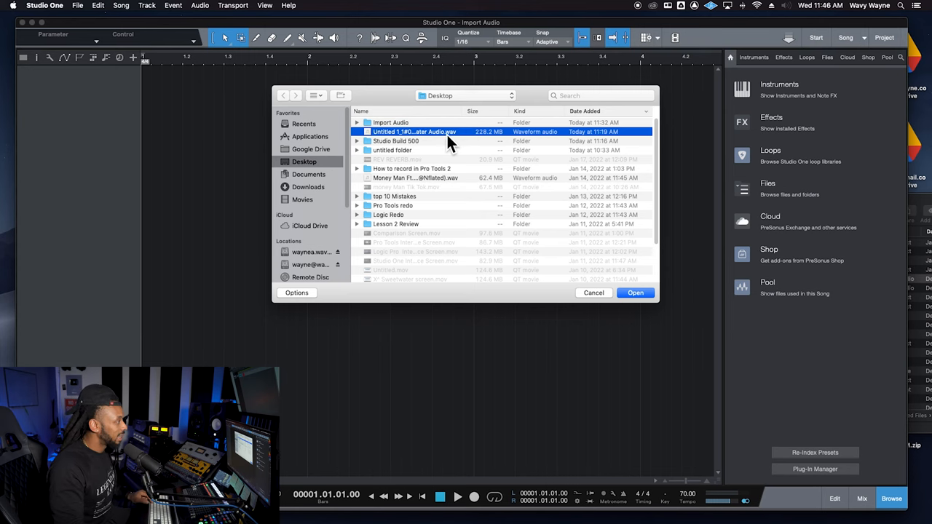
mouse_move(489, 149)
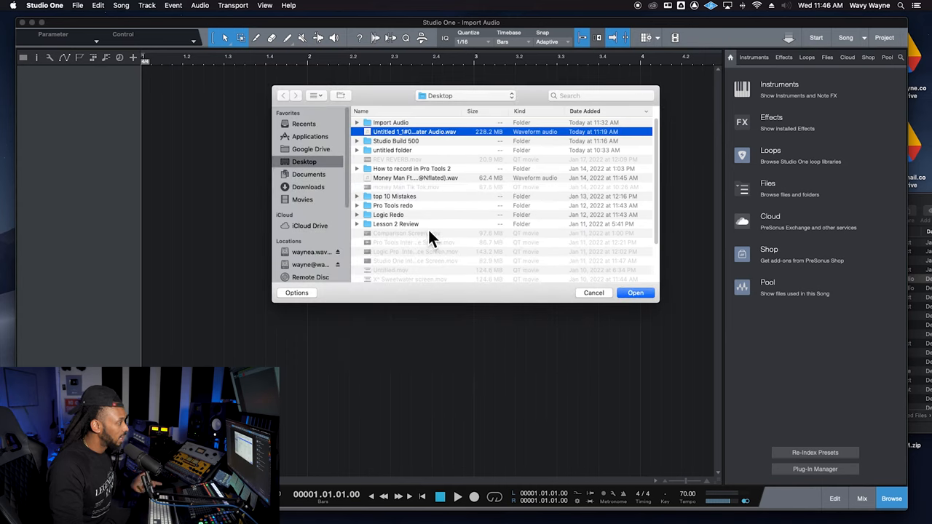
click(635, 293)
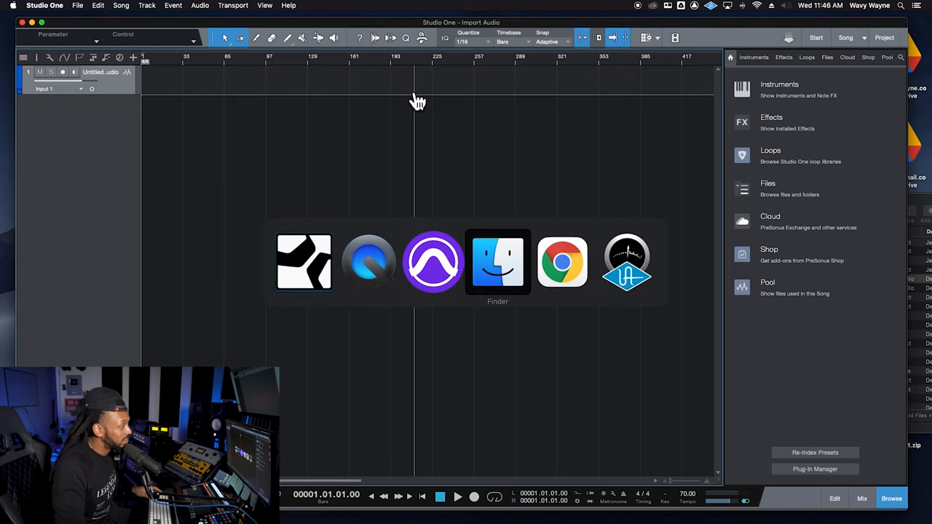
Drag the Legends .wav from Finder's Recents into the arrangement as a second track
click(498, 263)
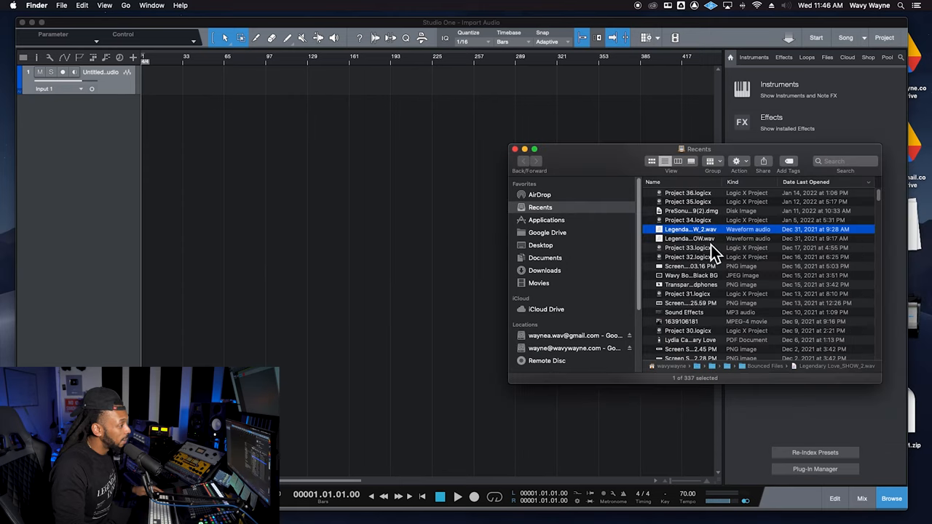
click(683, 322)
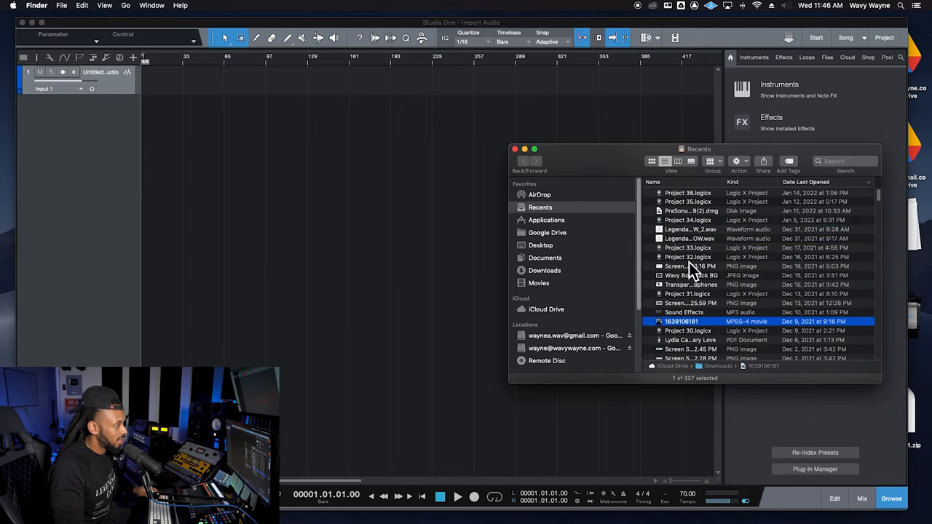
click(687, 228)
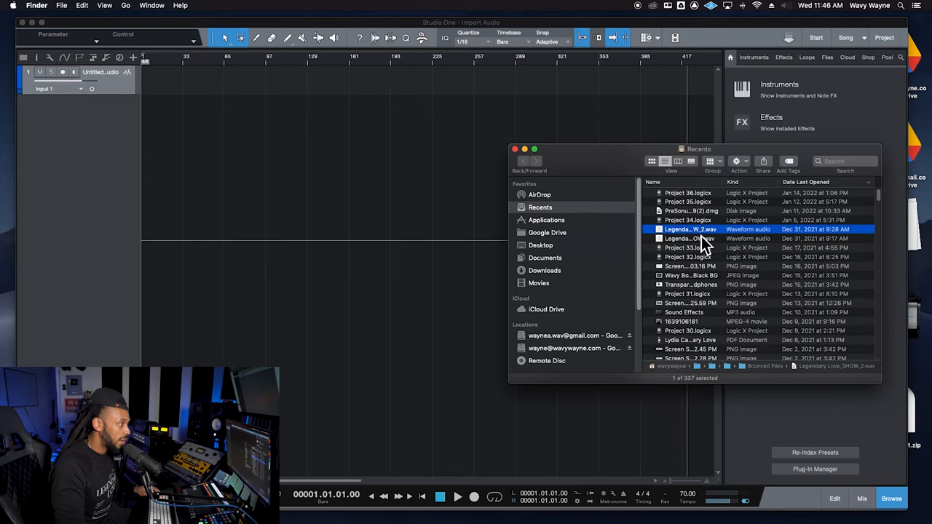
drag(690, 228, 219, 109)
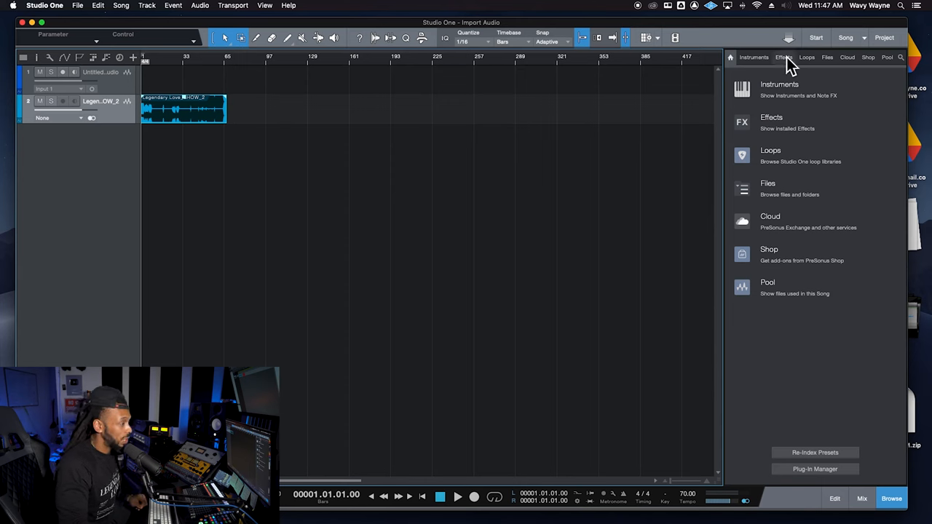
mouse_move(804, 207)
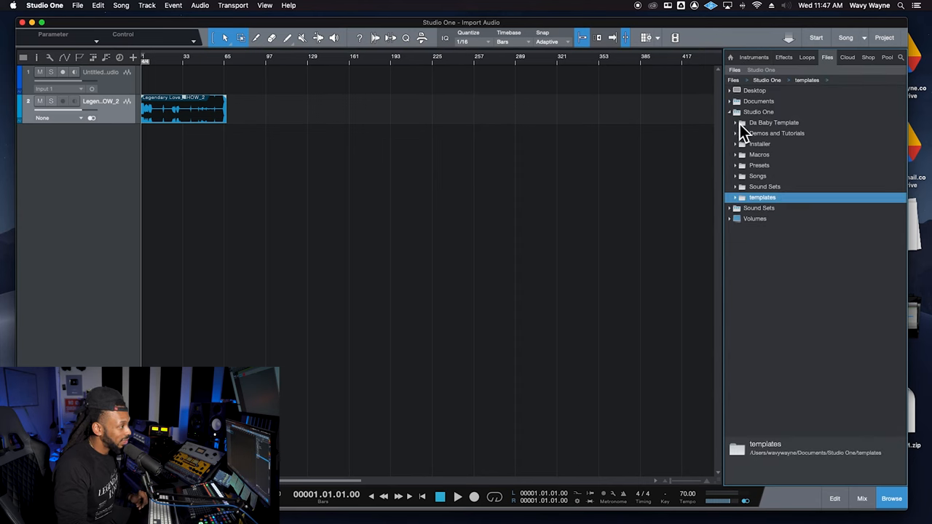
Browse Documents > Gunna Template > Audio Files and select the Too Easy instrumental
click(731, 110)
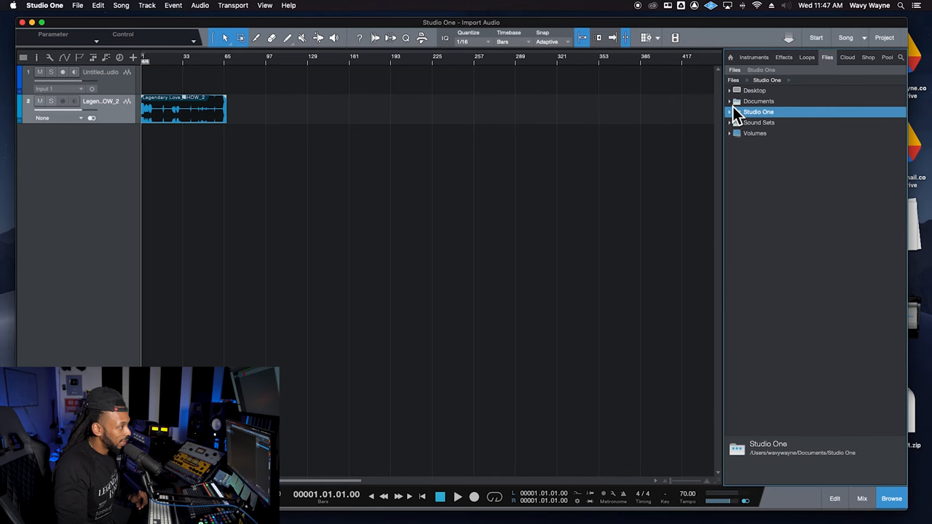
double_click(757, 100)
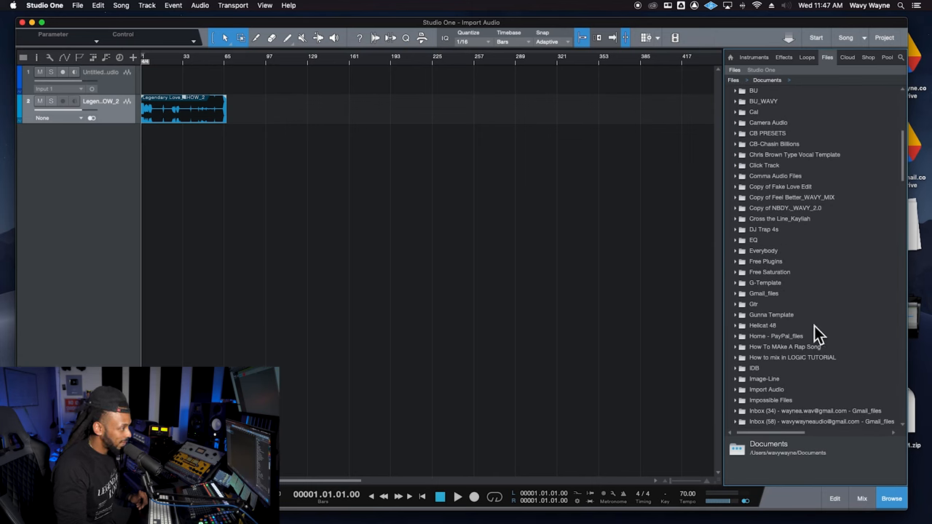
scroll(down, 3)
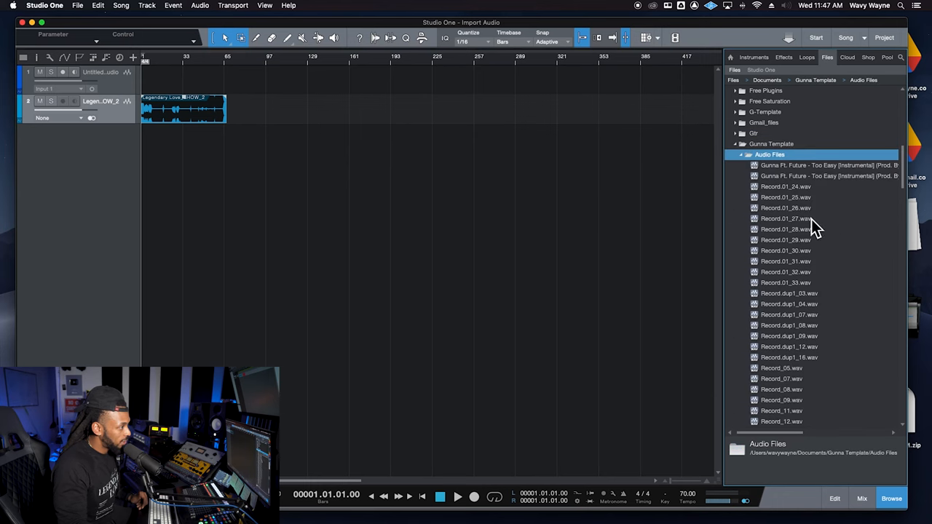
click(824, 166)
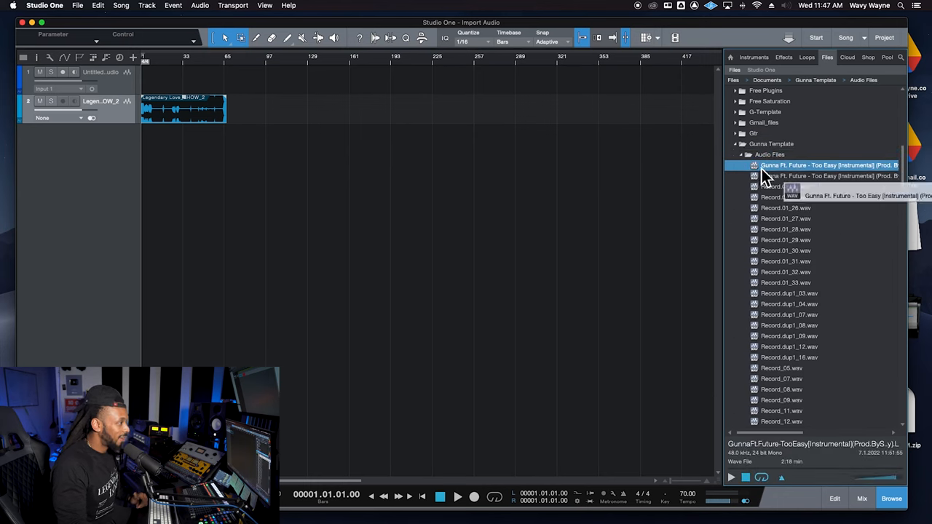
Drag the Gunna 'Too Easy' instrumental into the arrangement as a third track
drag(829, 166, 274, 139)
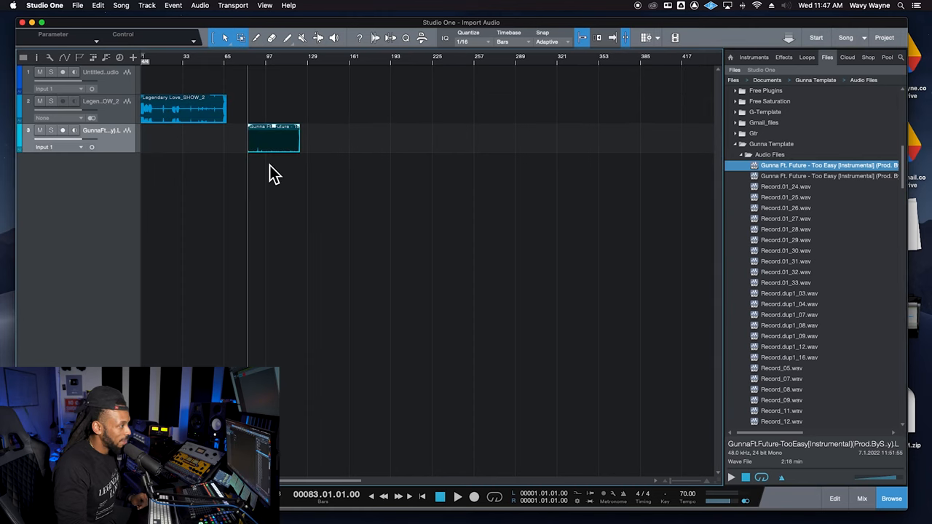
mouse_move(757, 513)
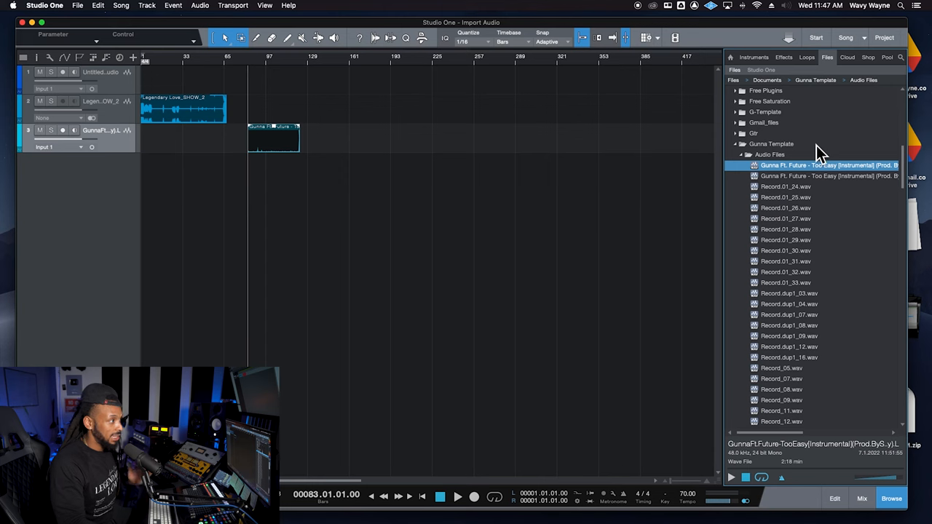
mouse_move(792, 233)
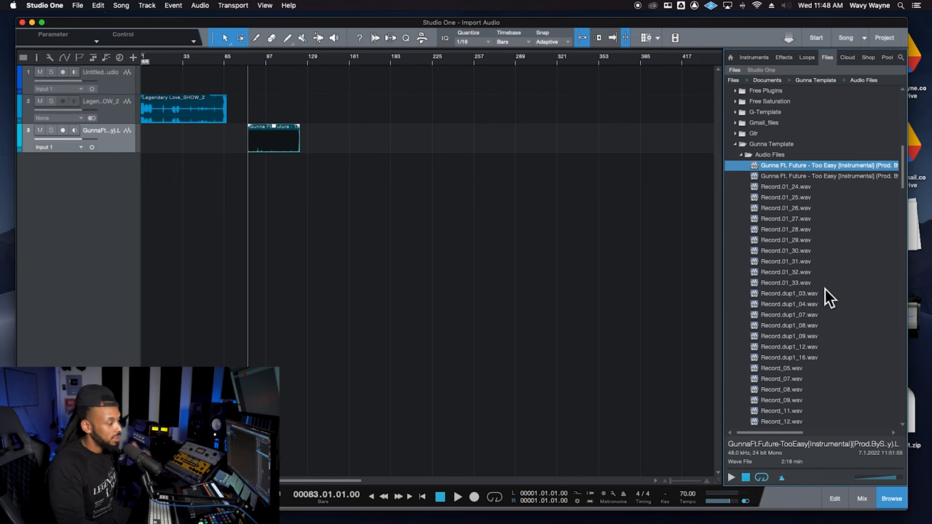
mouse_move(839, 224)
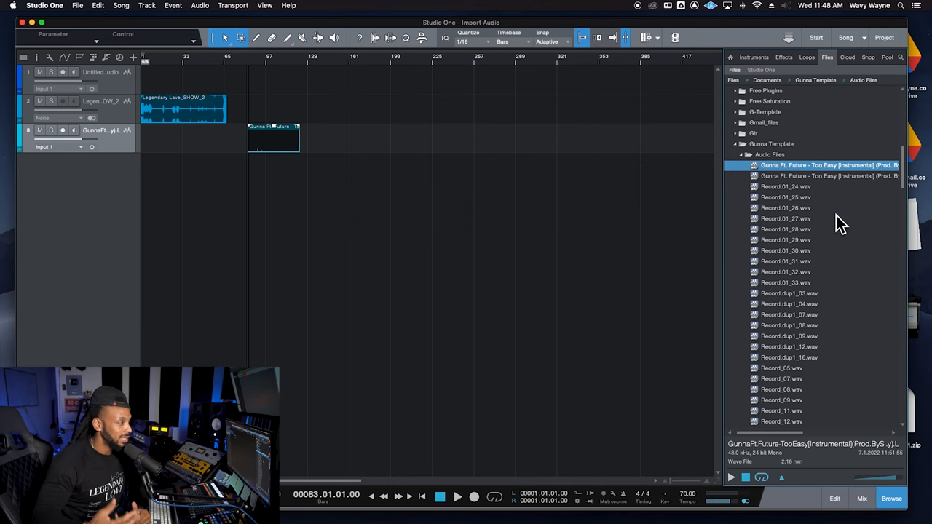